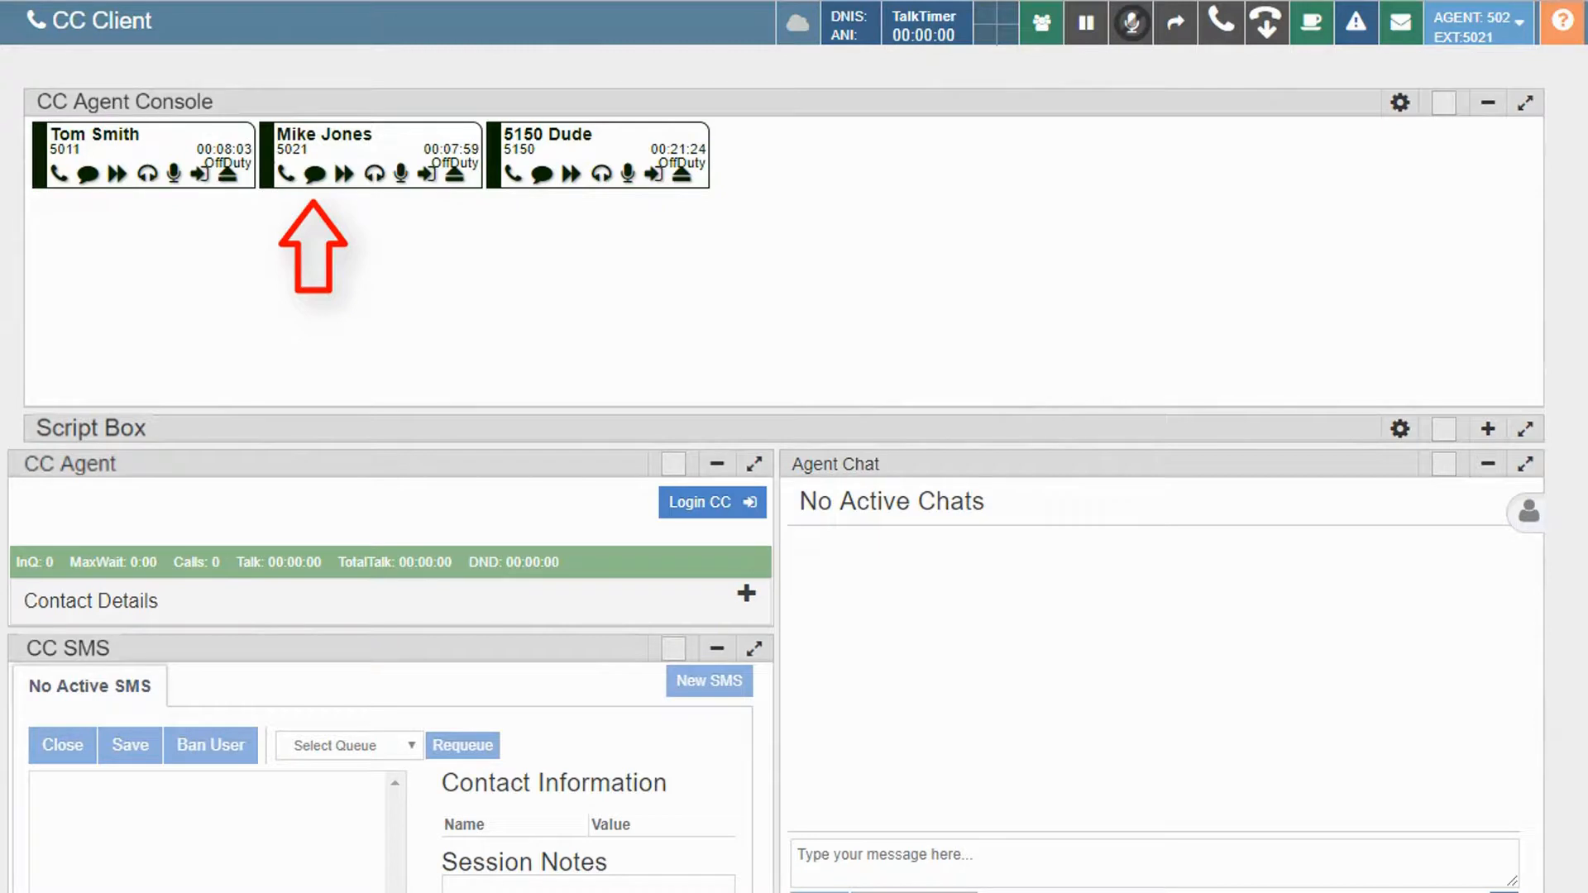
scroll("down", 3)
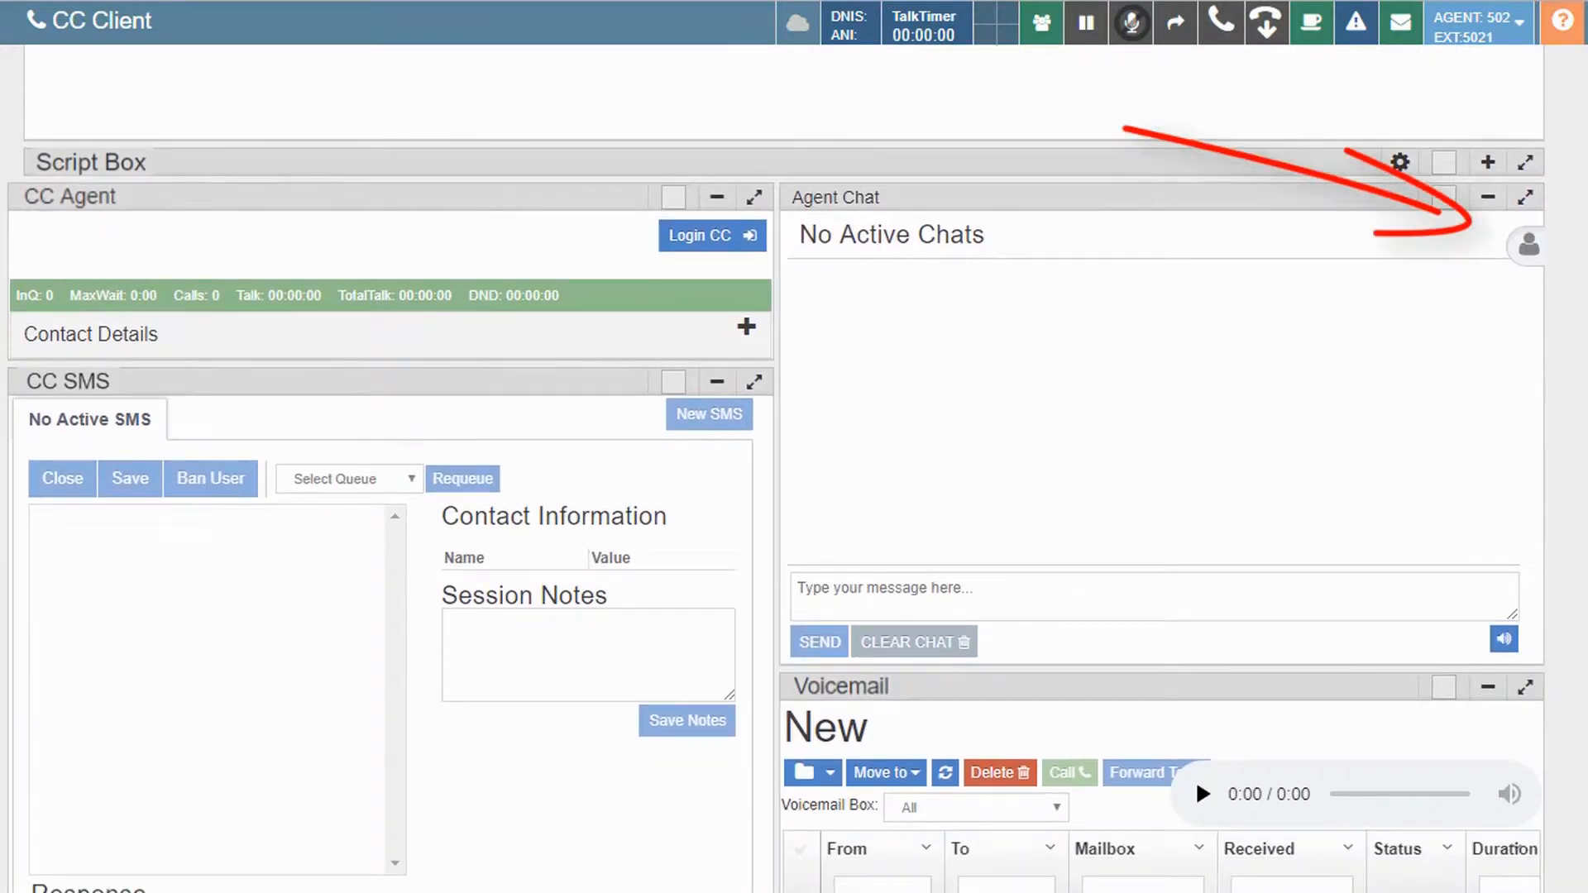
mouse_move(1527, 245)
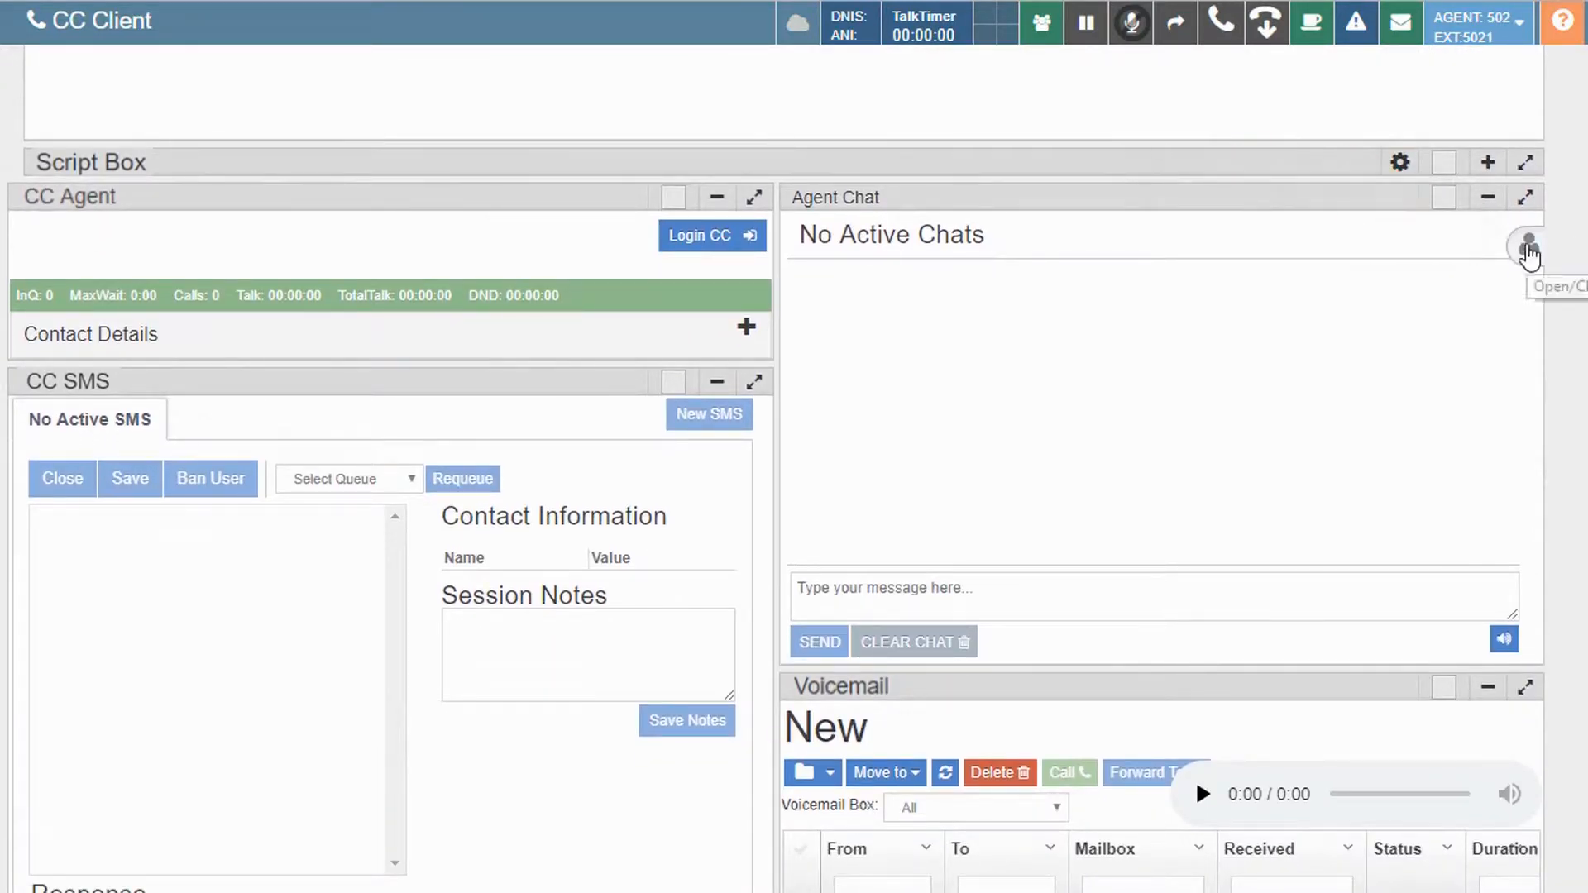
left_click(1528, 249)
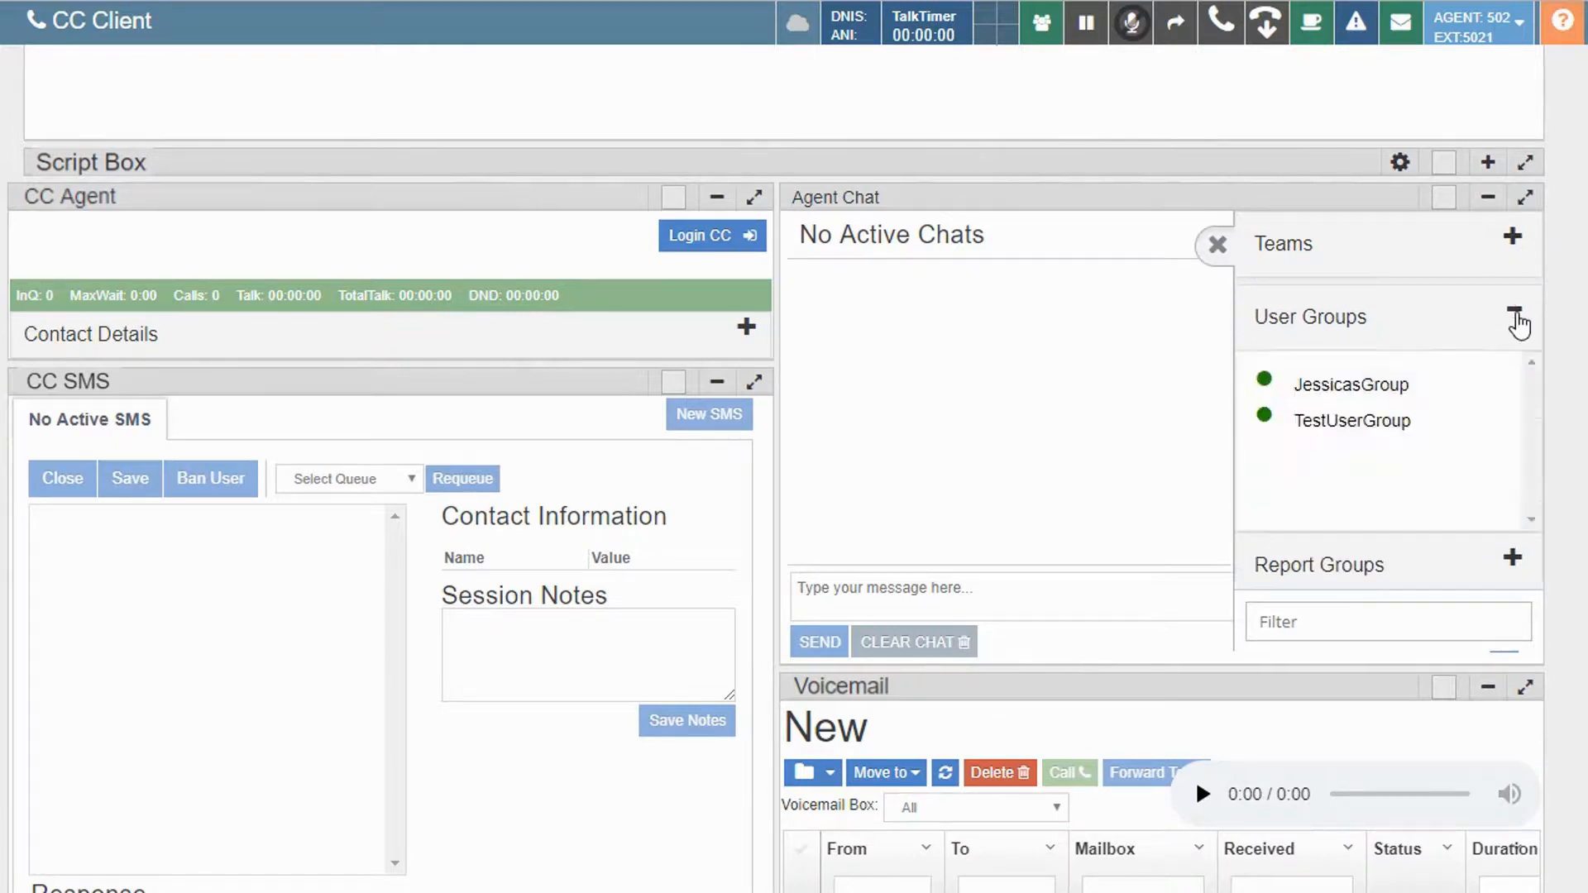
left_click(1517, 316)
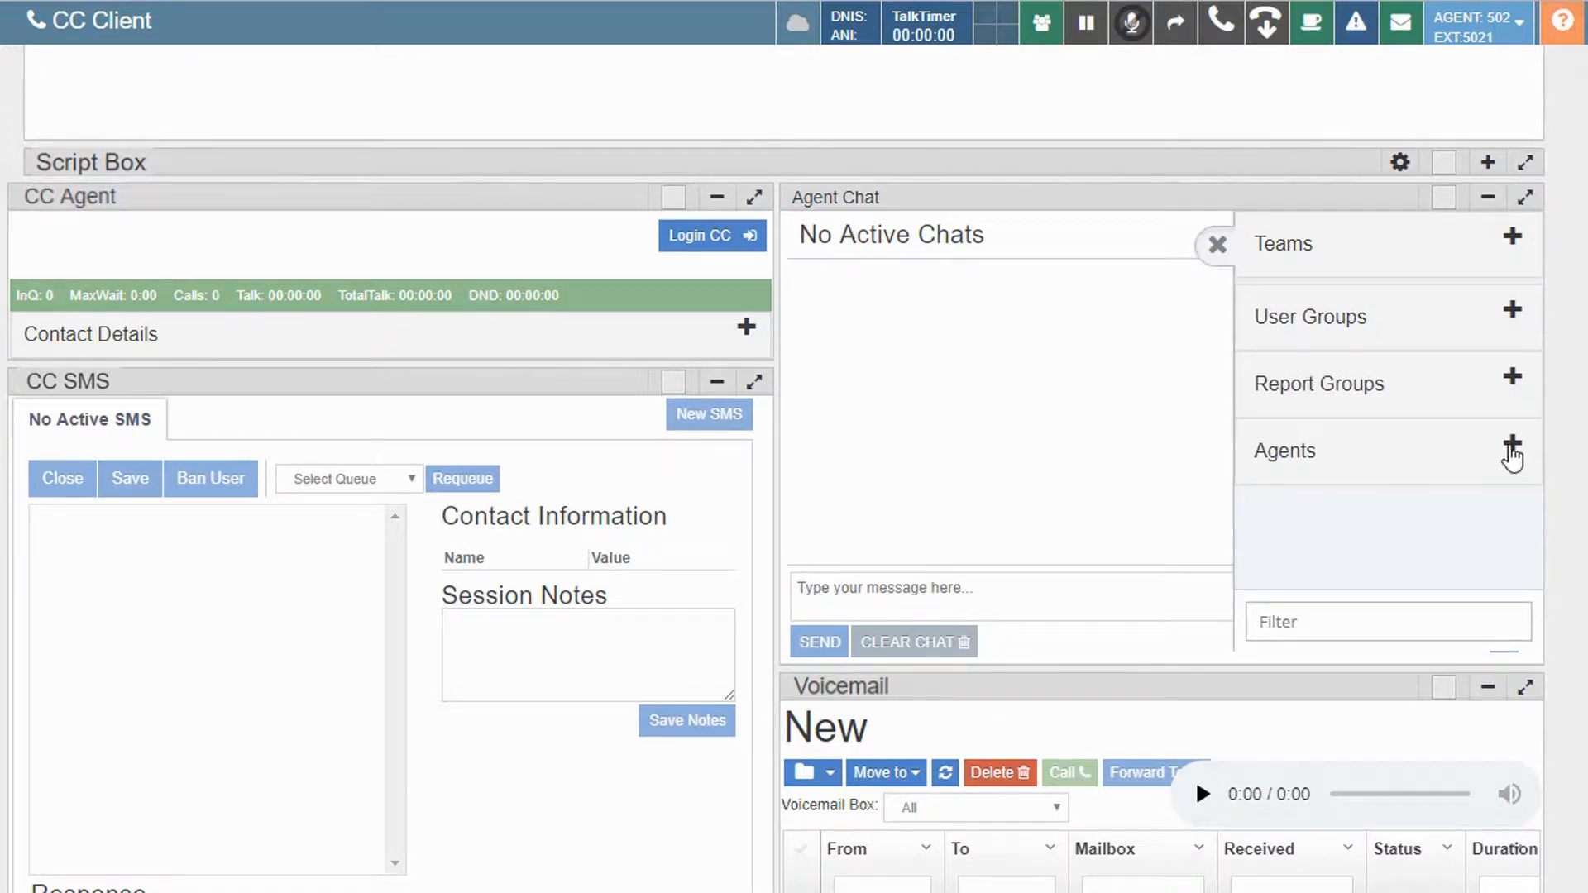
left_click(1512, 450)
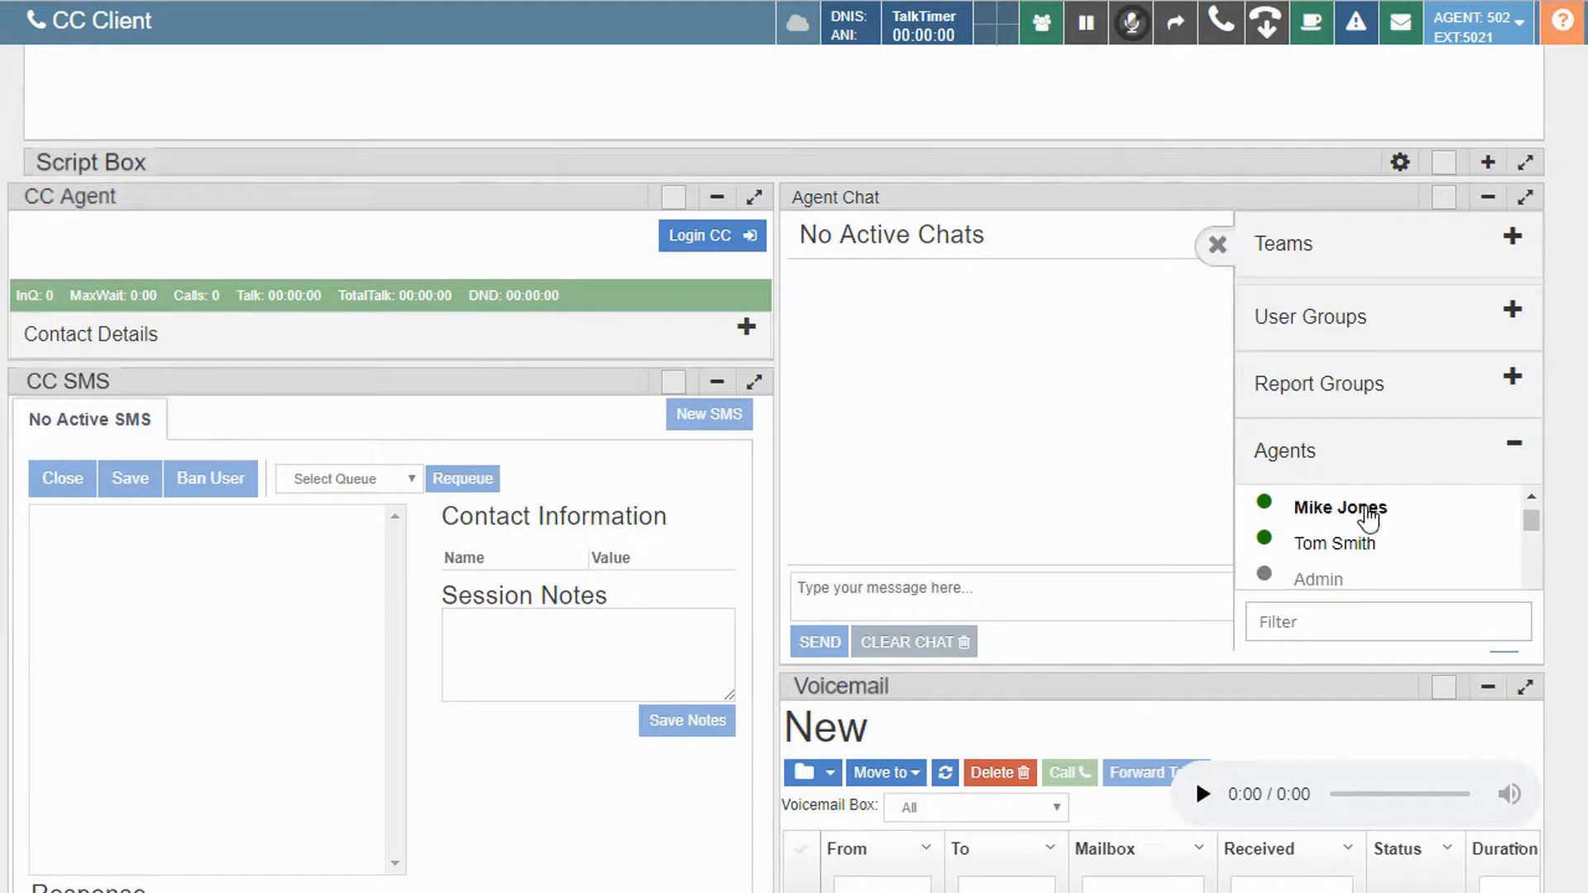
left_click(1335, 543)
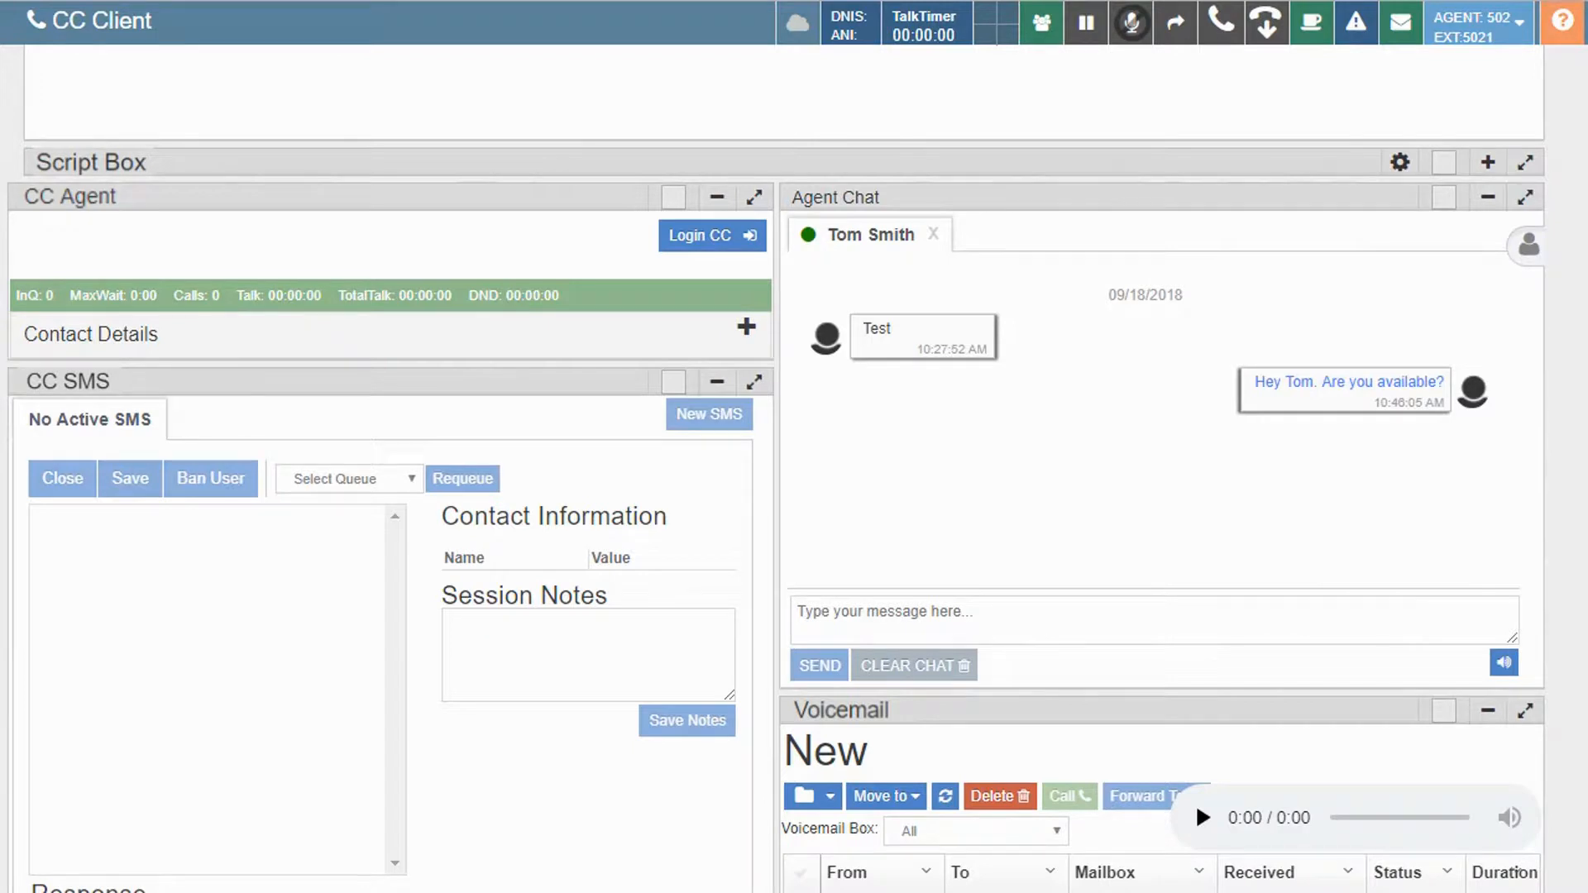
left_click(1529, 243)
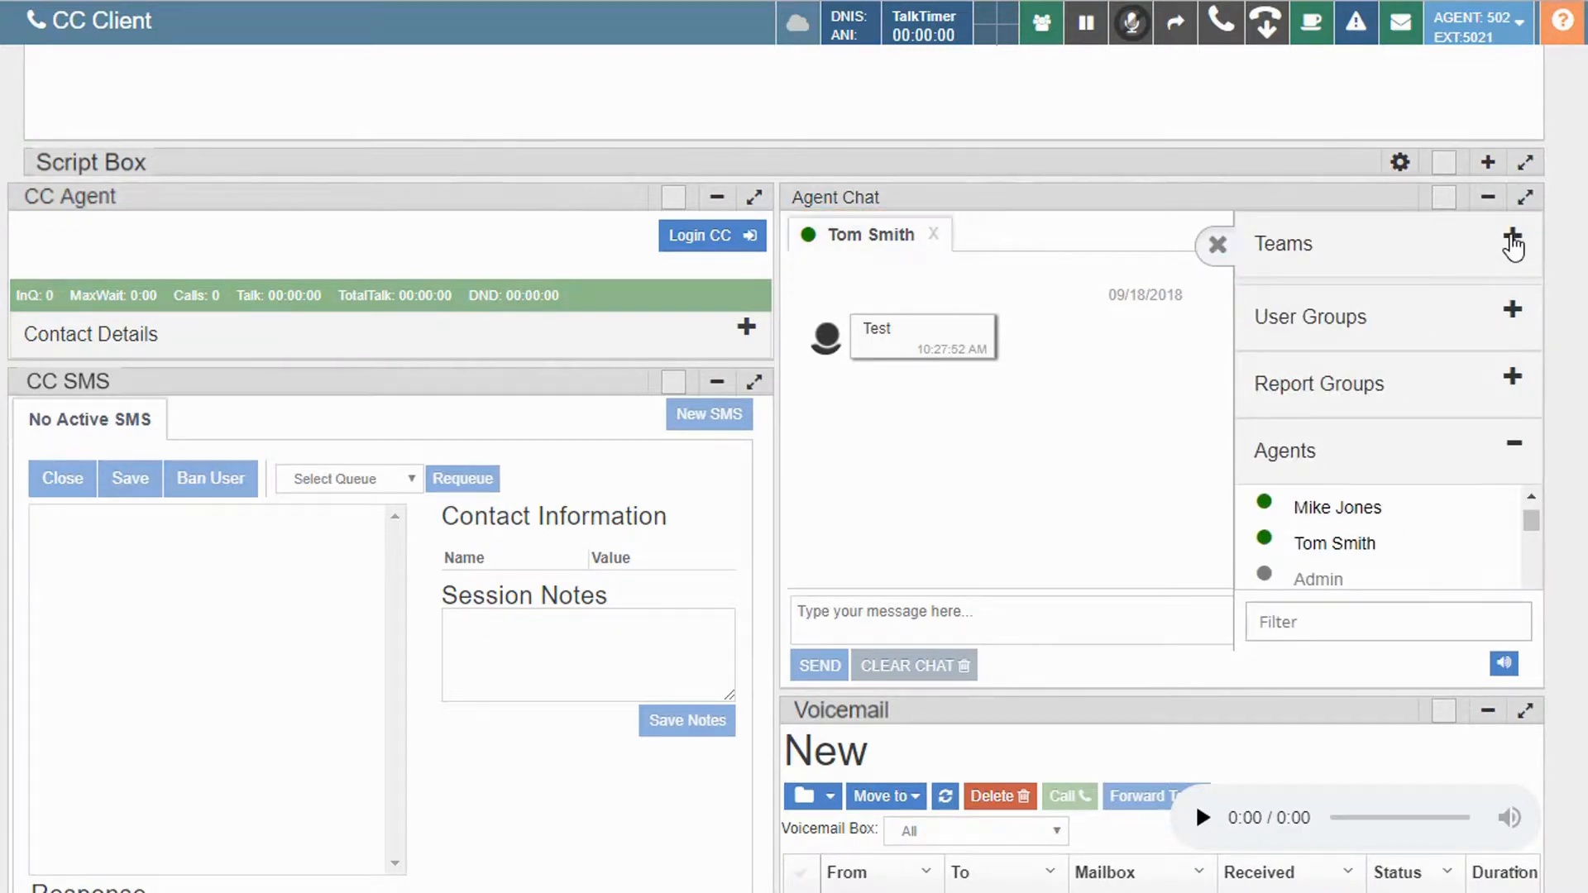
left_click(1513, 243)
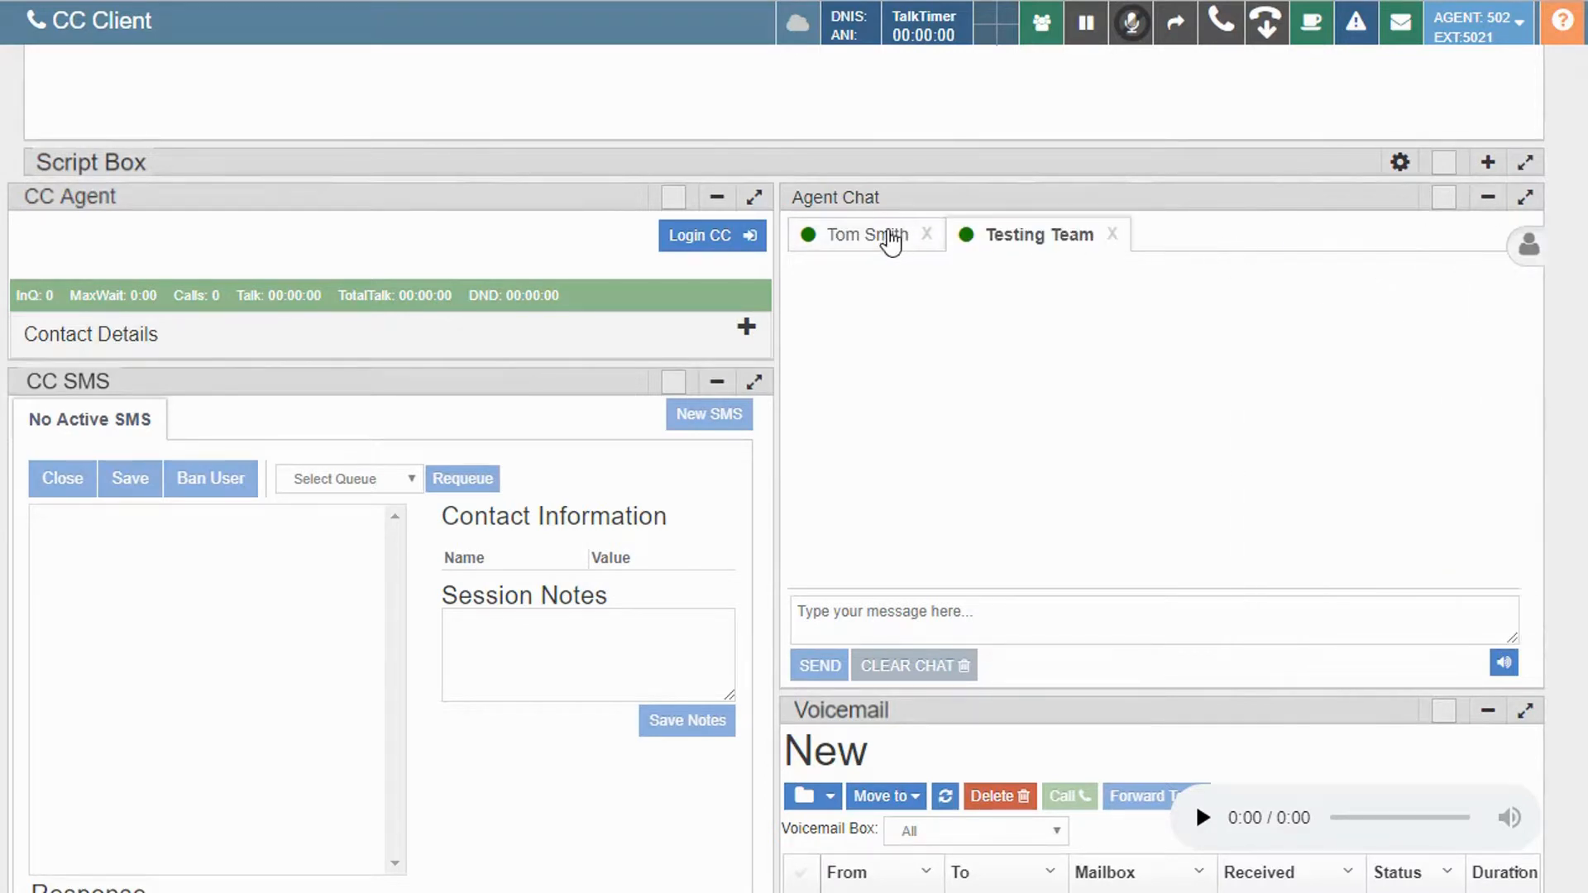
left_click(867, 234)
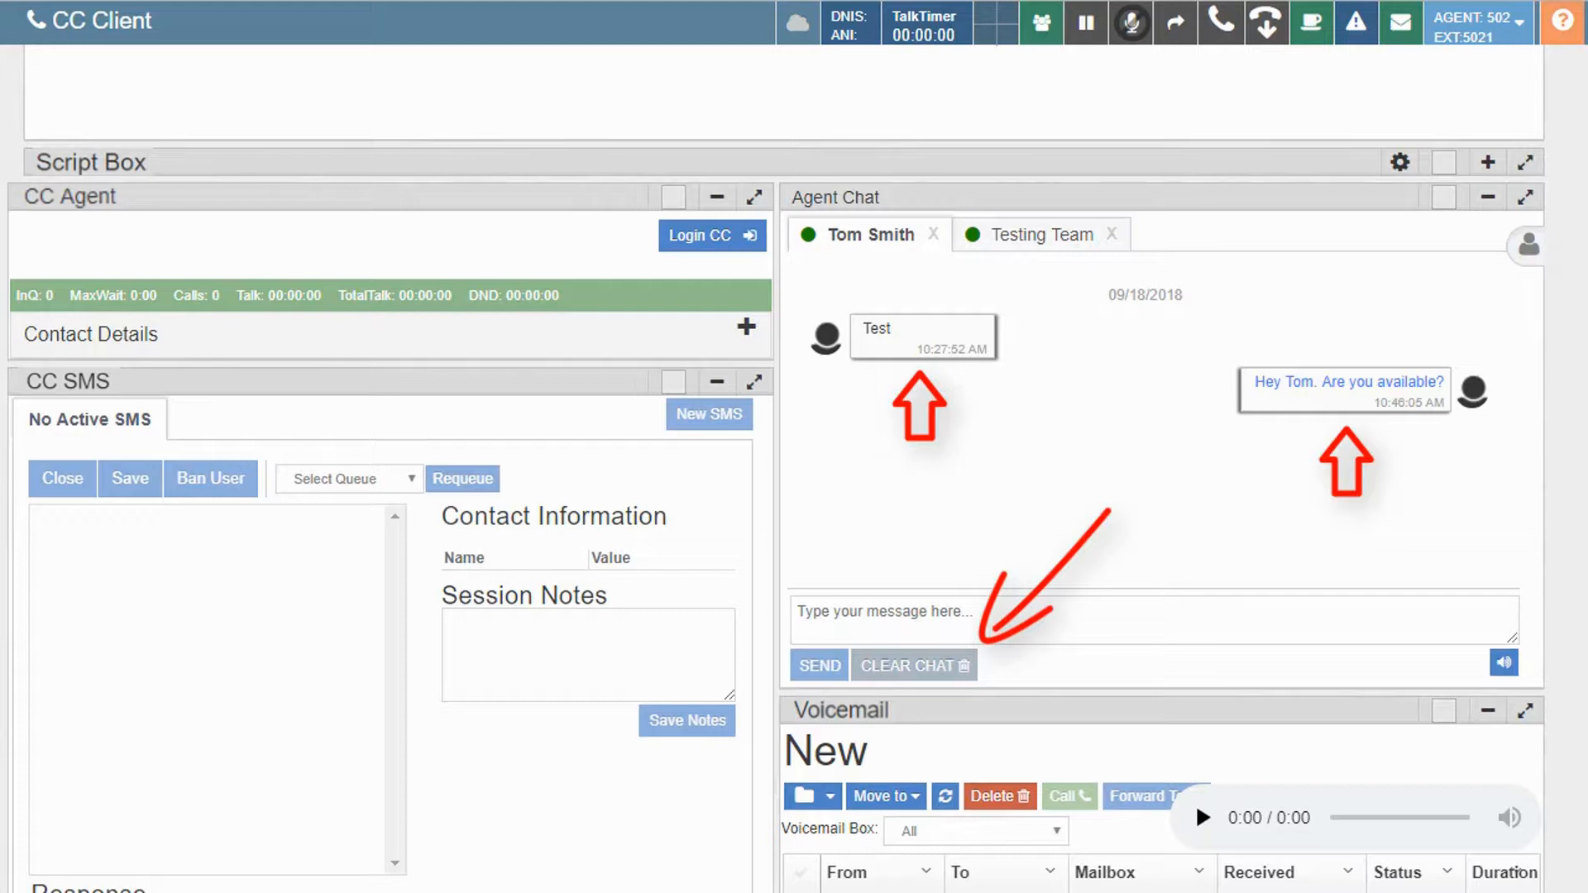
left_click(911, 665)
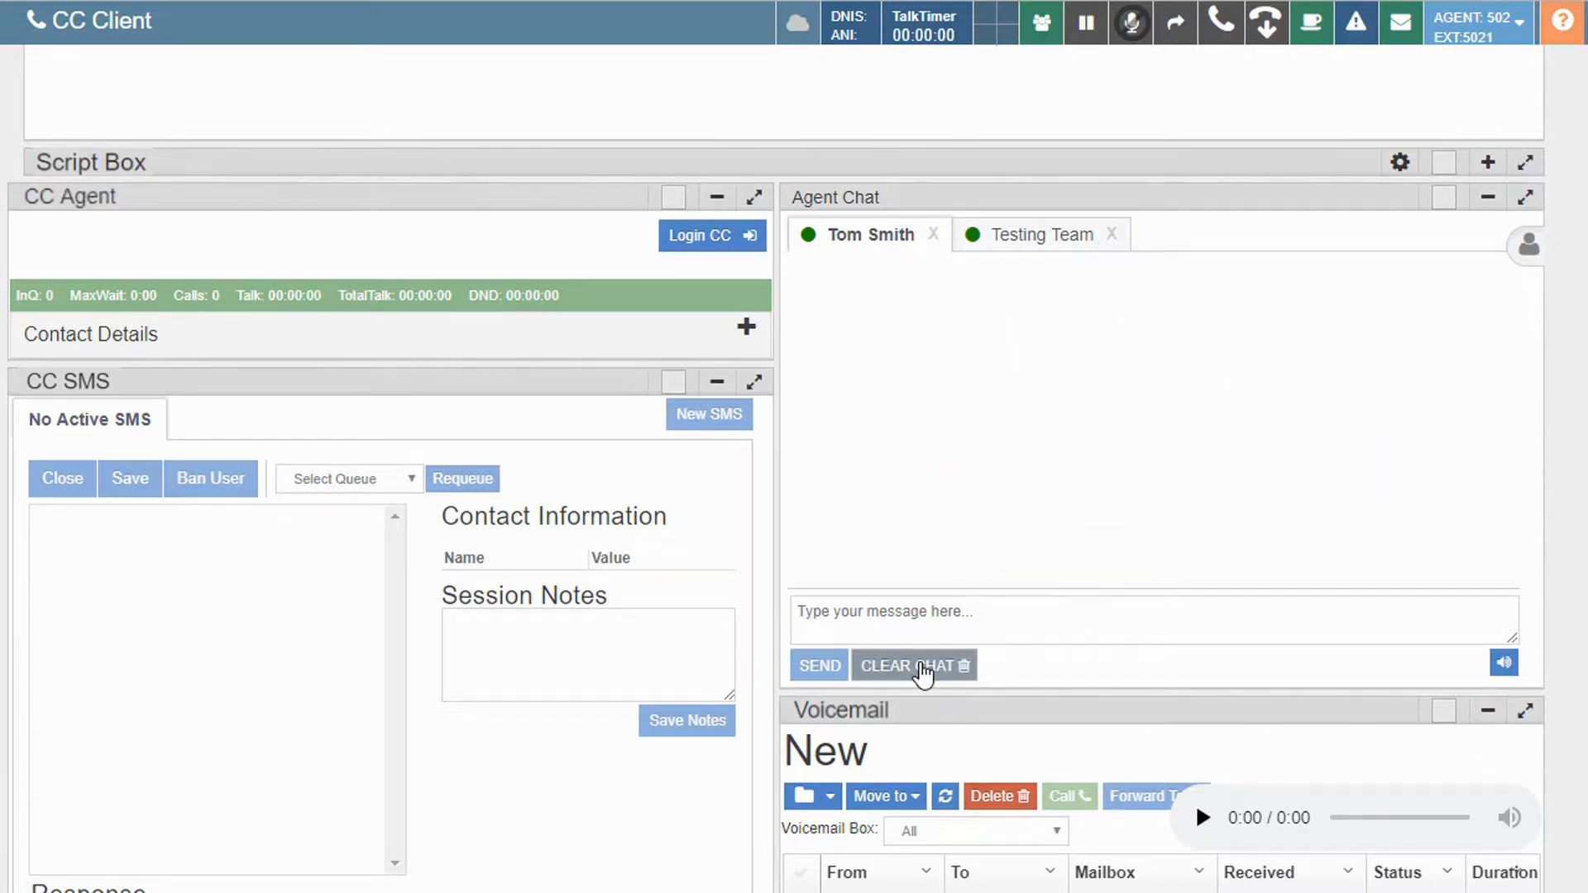
type("H")
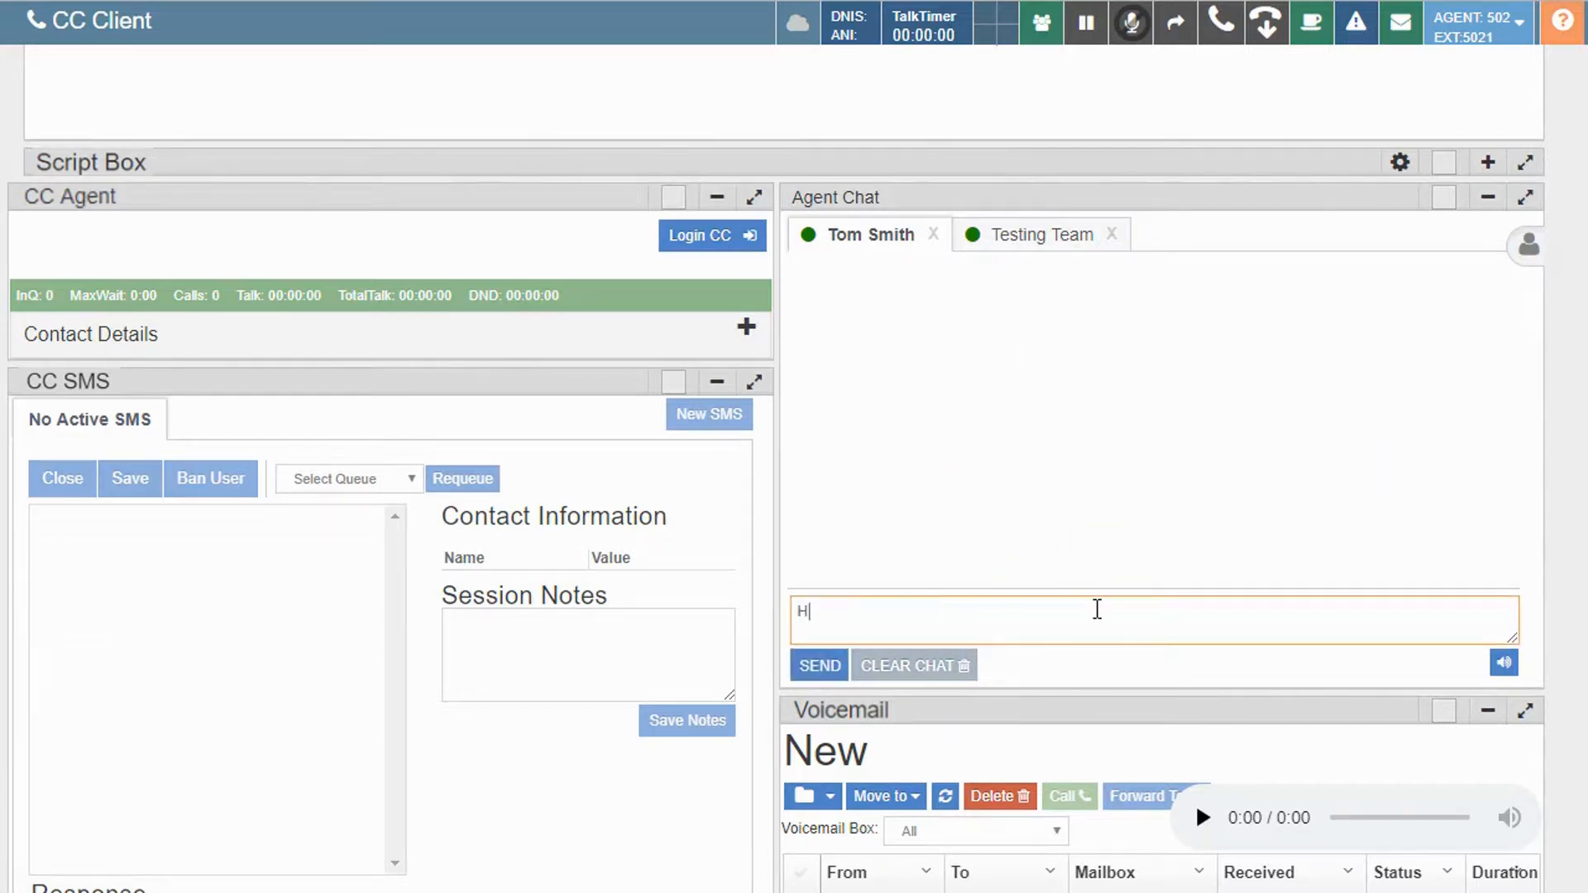
left_click(818, 665)
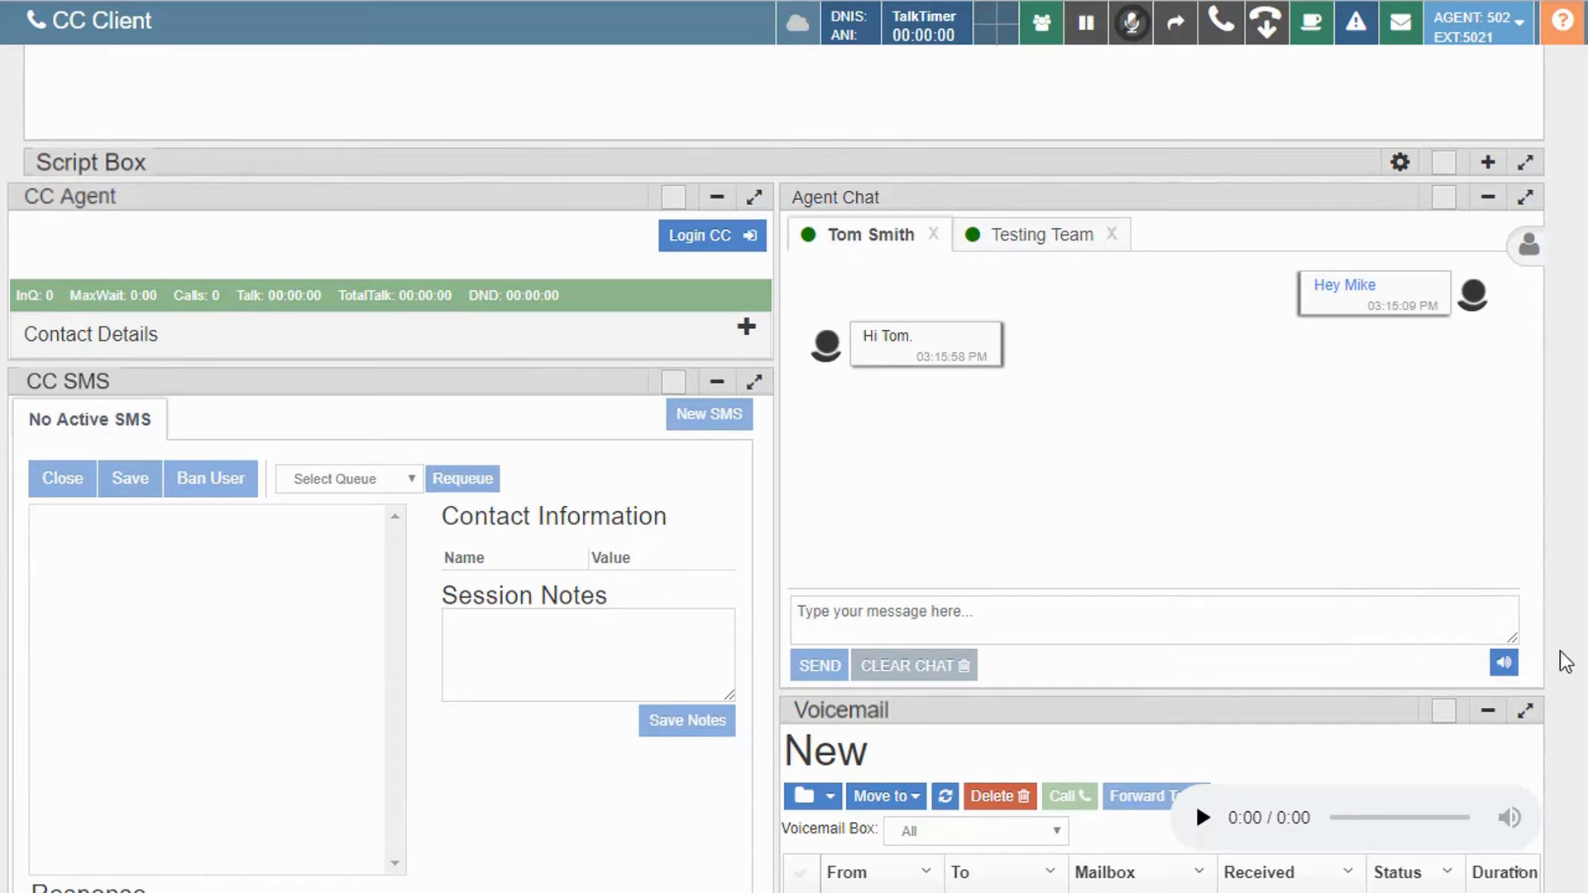
left_click(1504, 663)
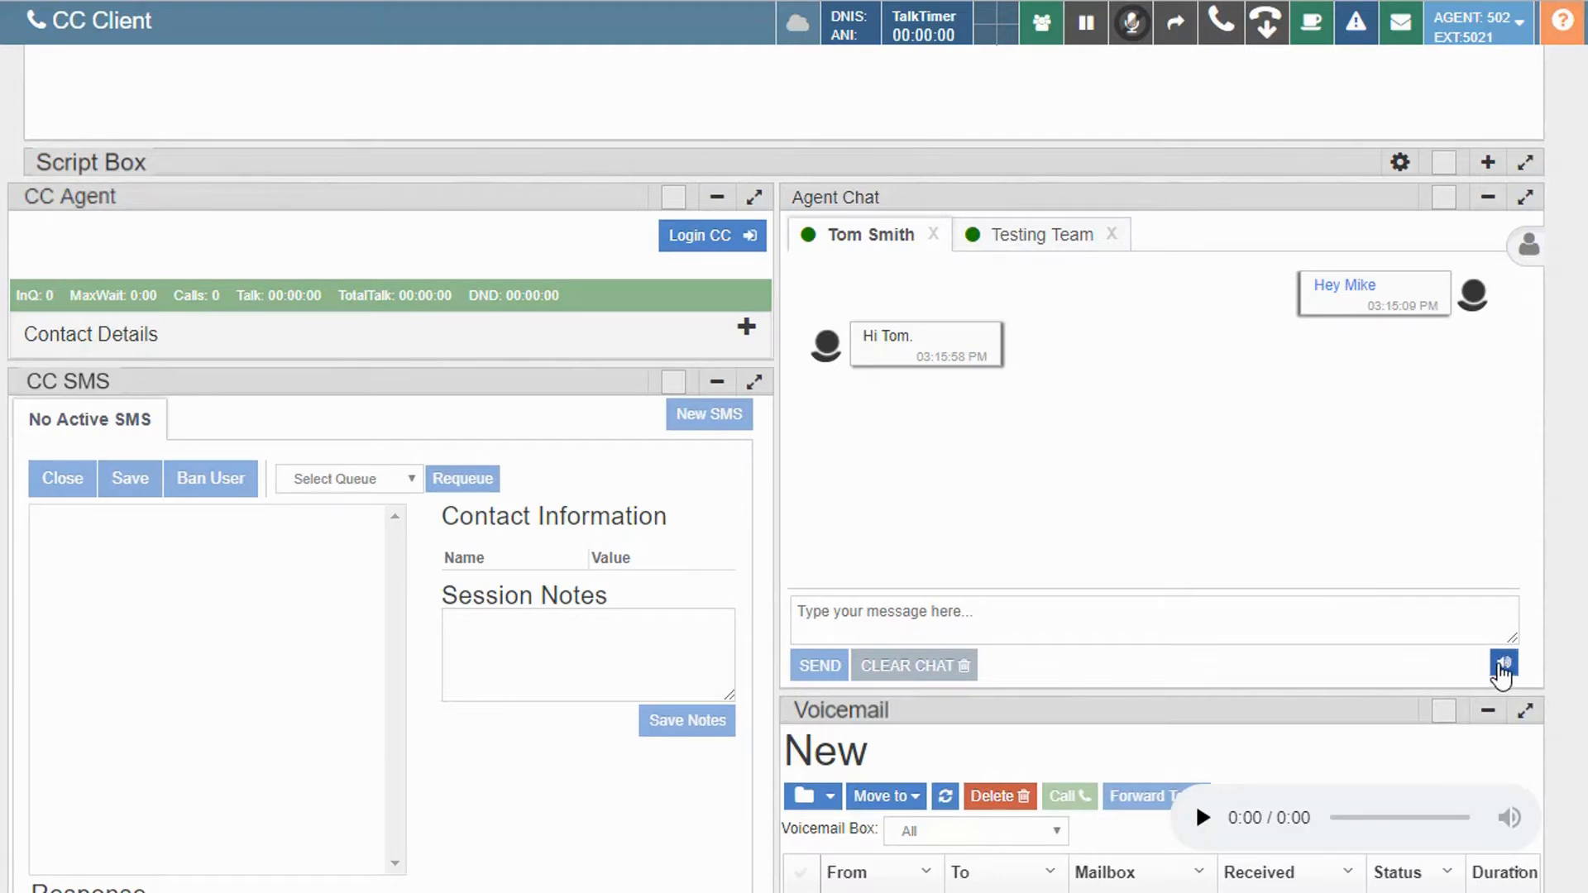
left_click(1503, 664)
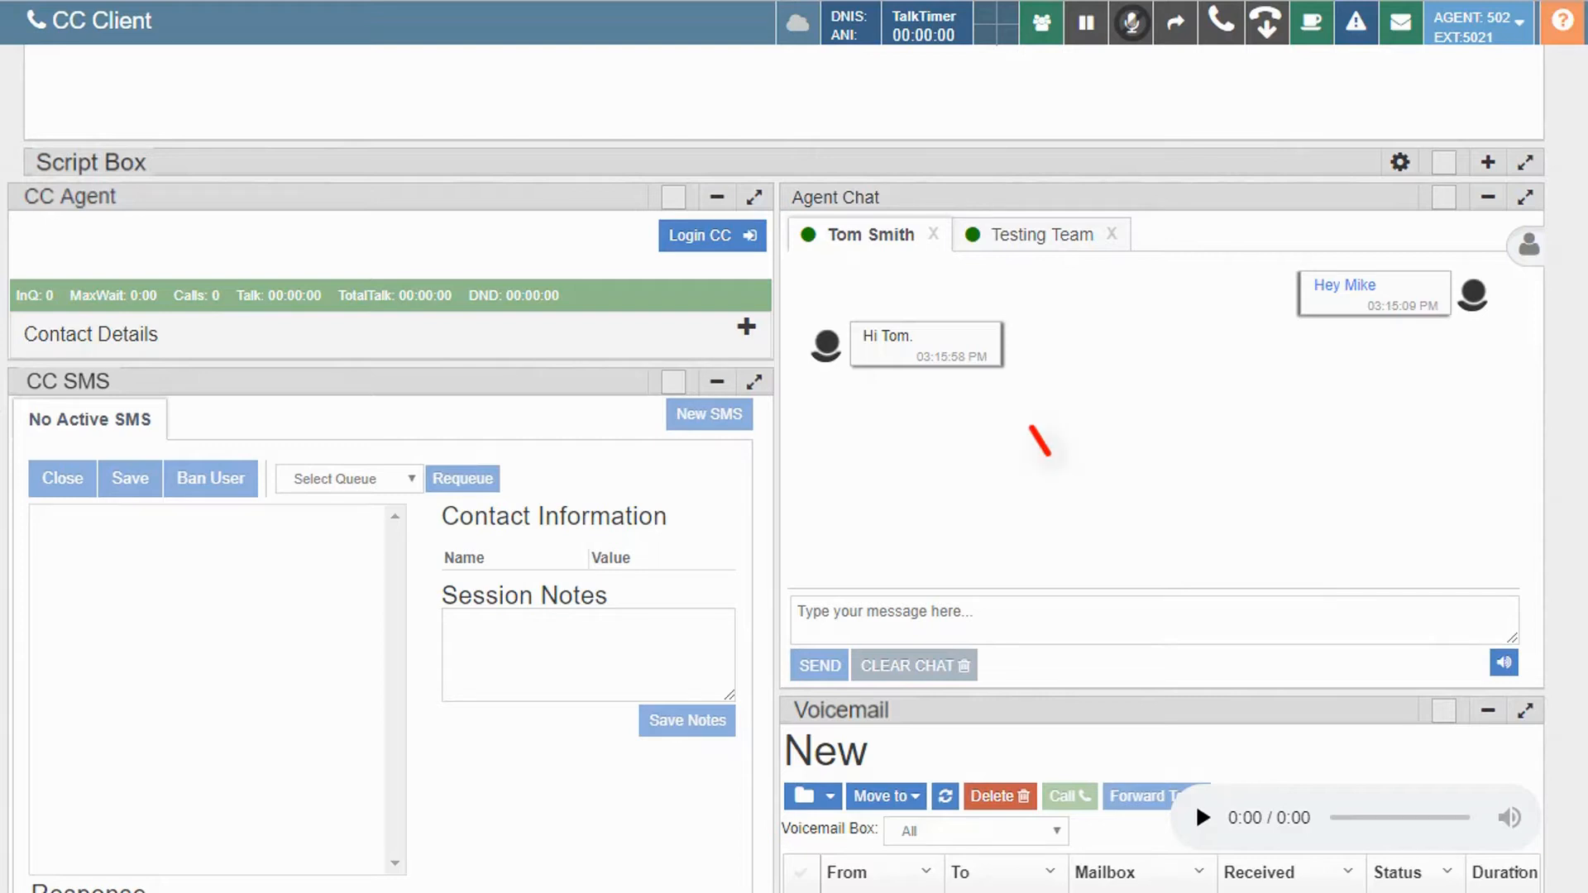
left_click(933, 234)
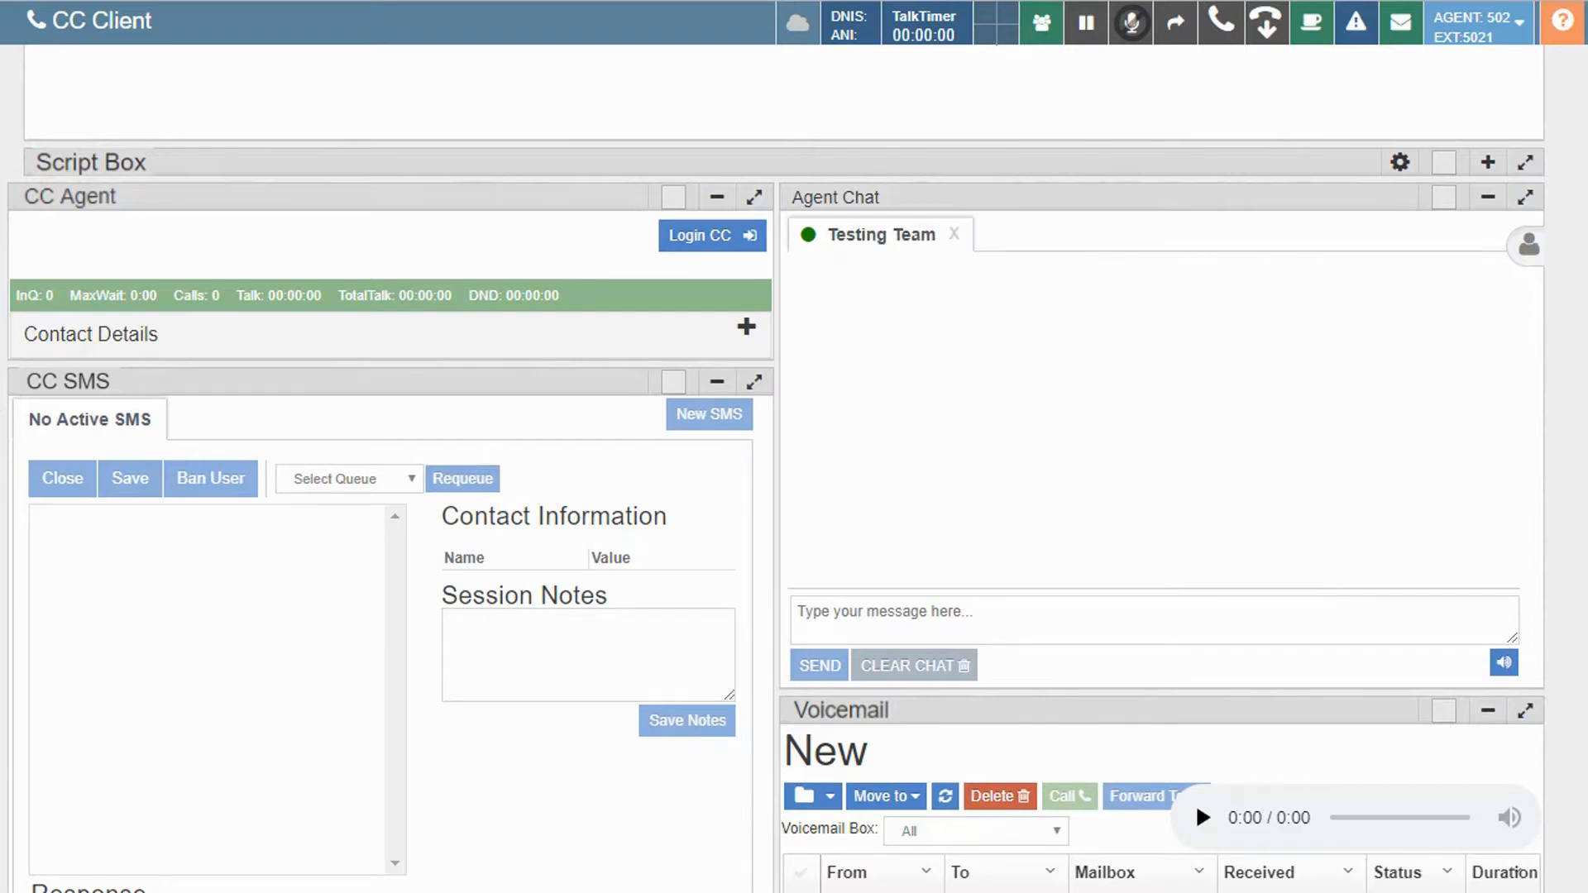
mouse_move(1576, 172)
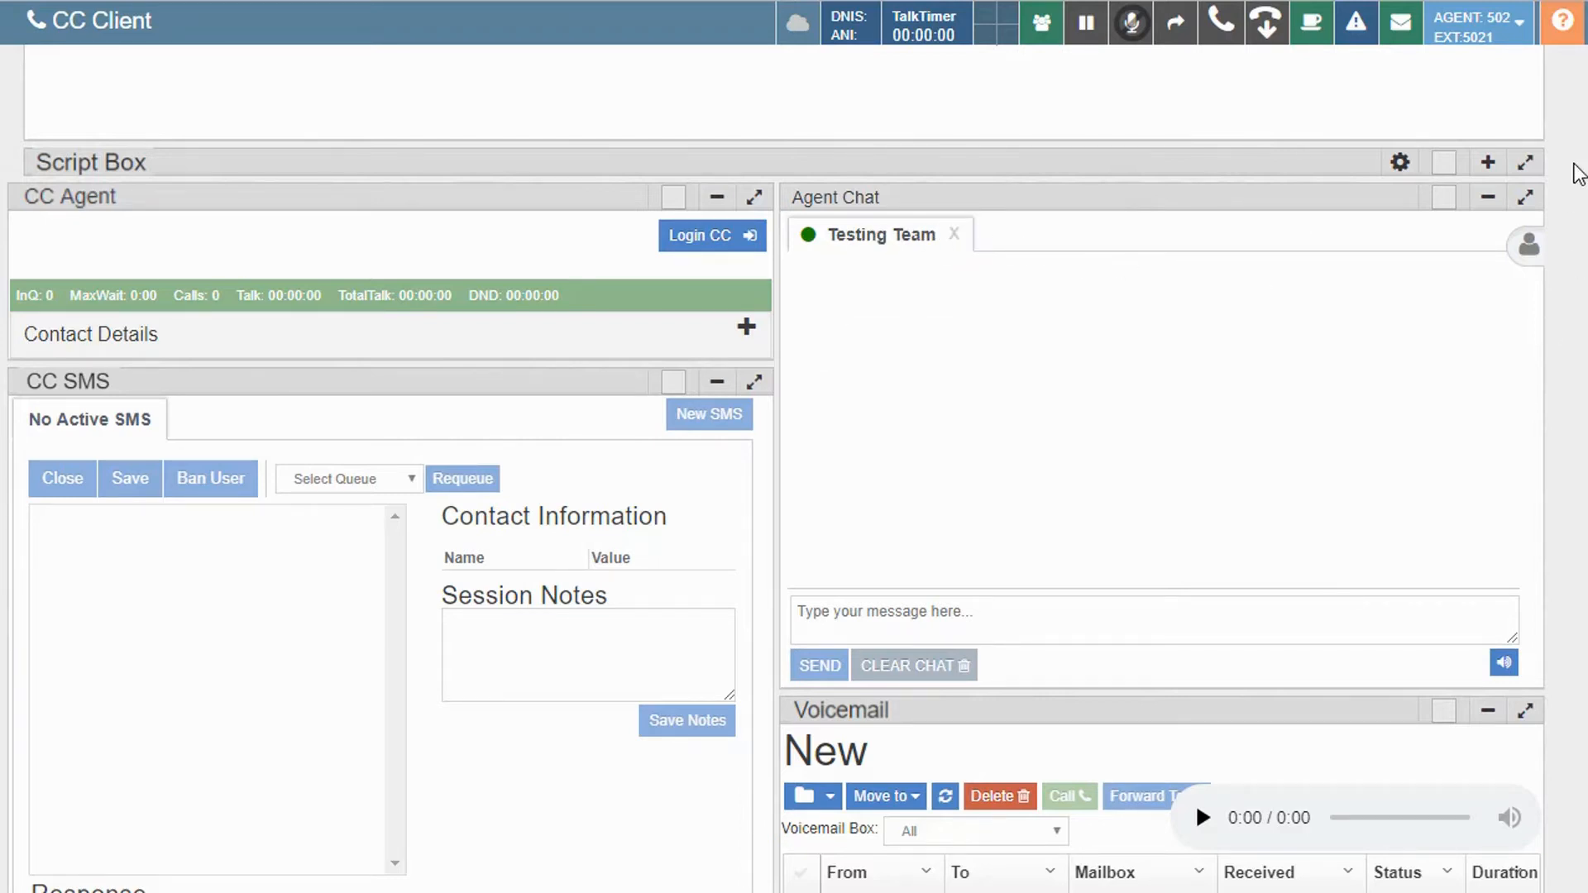